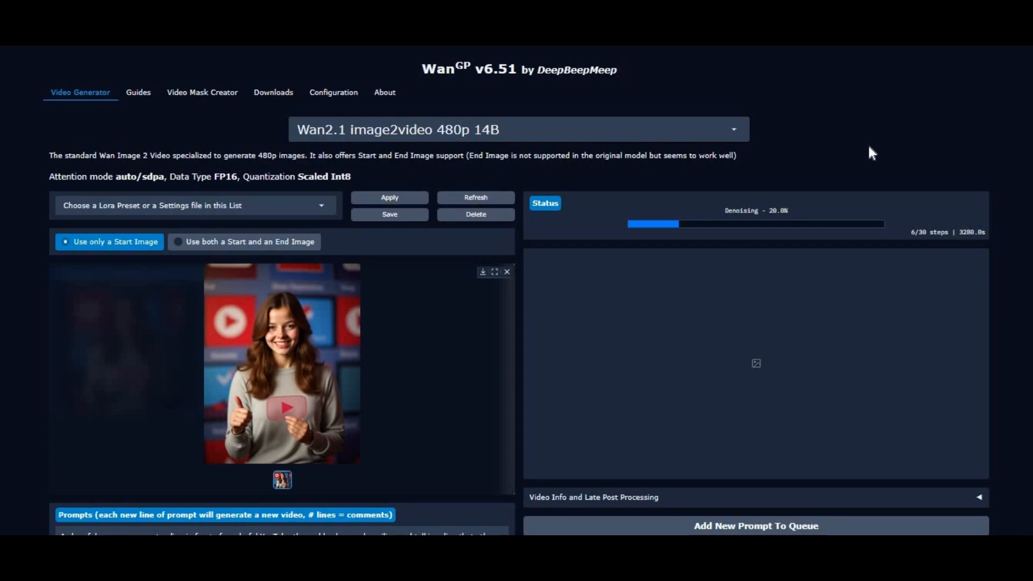
Keep GPU P100 as the accelerator and Variables and Files as session persistence
scroll("down", 3)
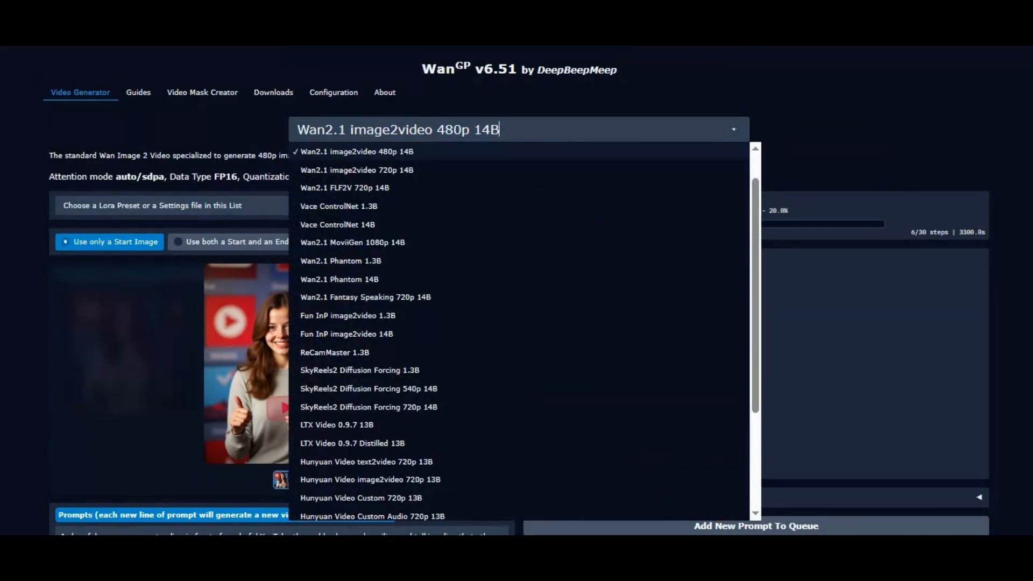
mouse_move(802, 155)
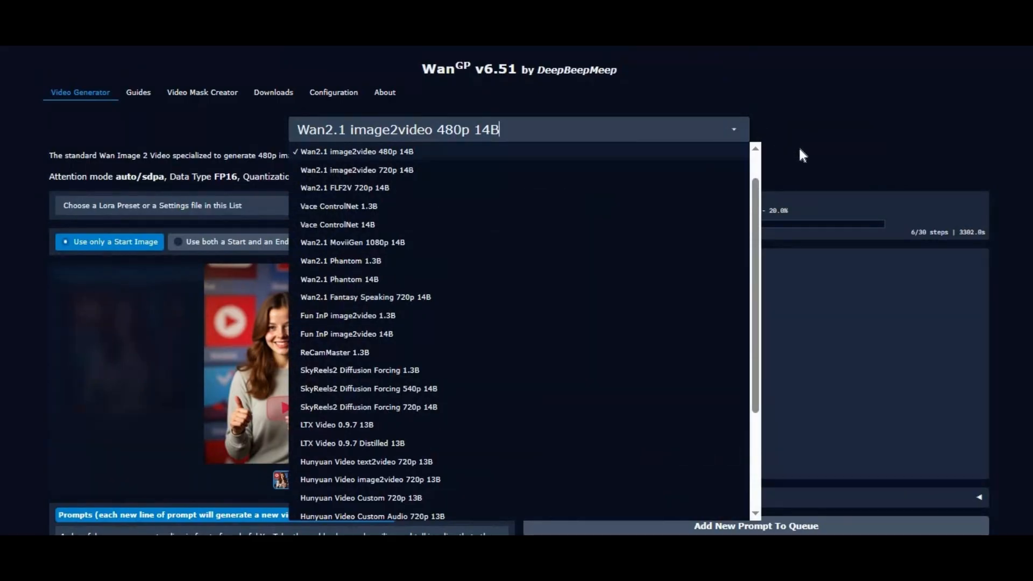
scroll("down", 3)
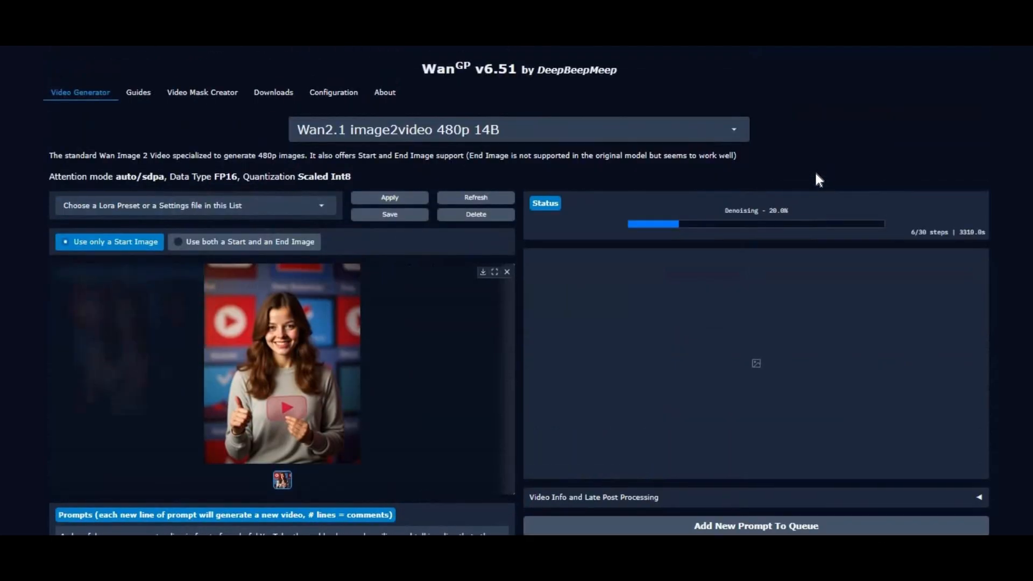
mouse_move(816, 180)
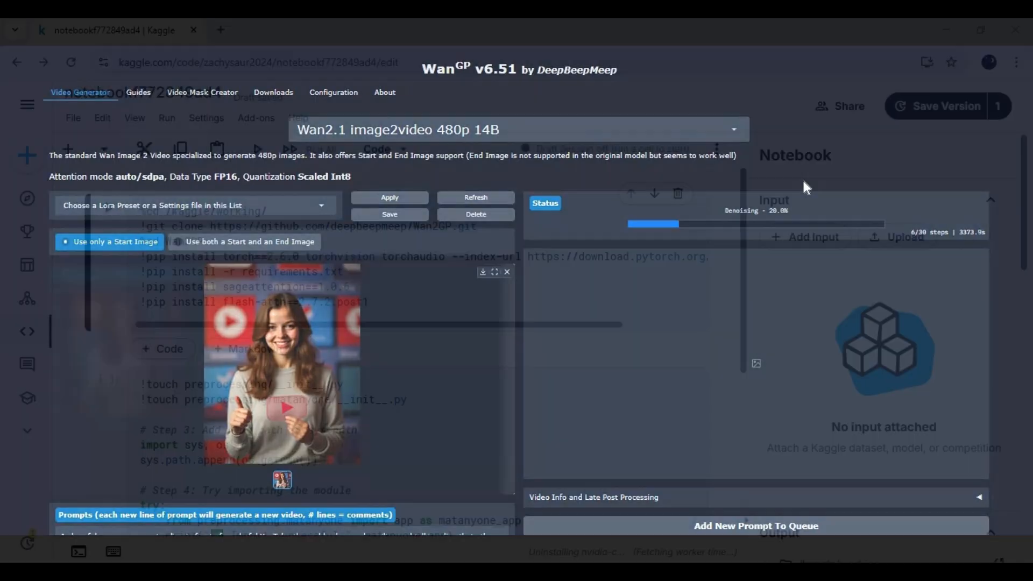
left_click(257, 62)
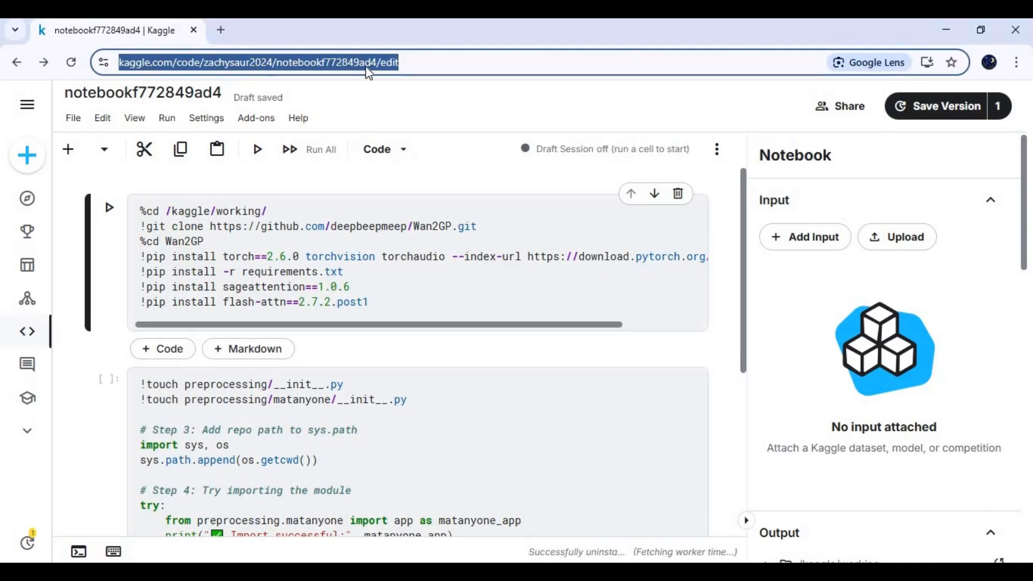
scroll("down", 3)
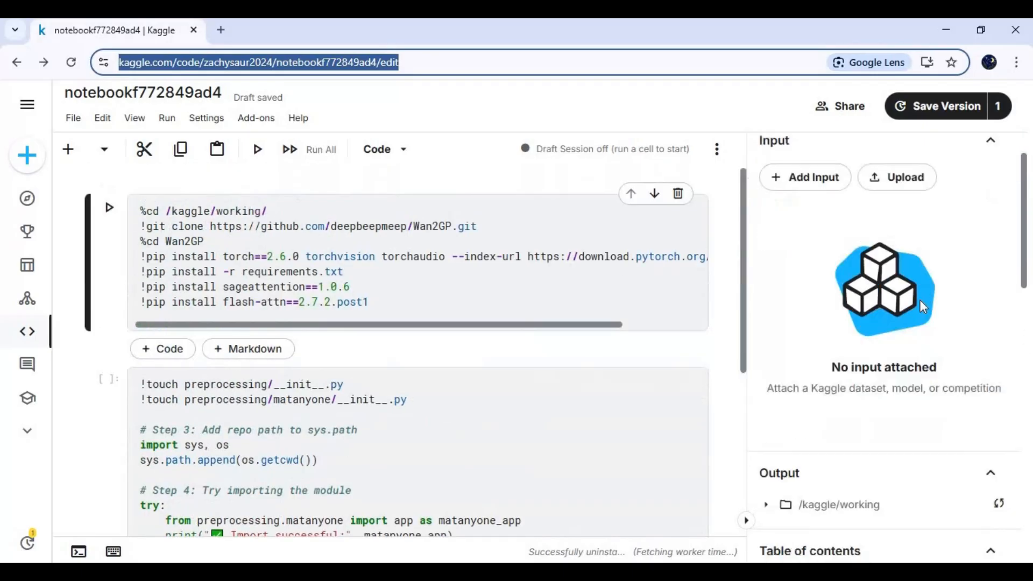
scroll("down", 3)
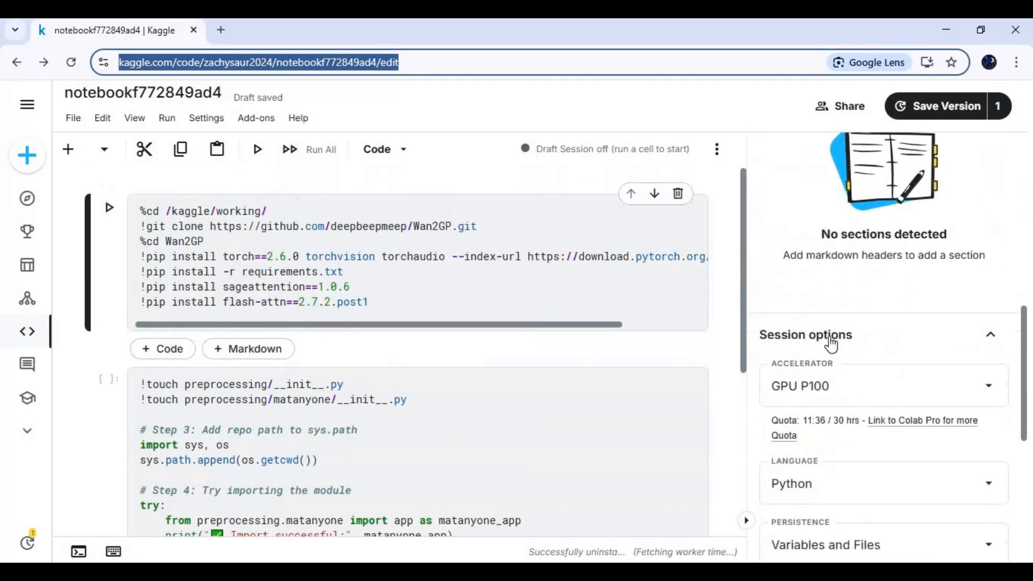
left_click(883, 329)
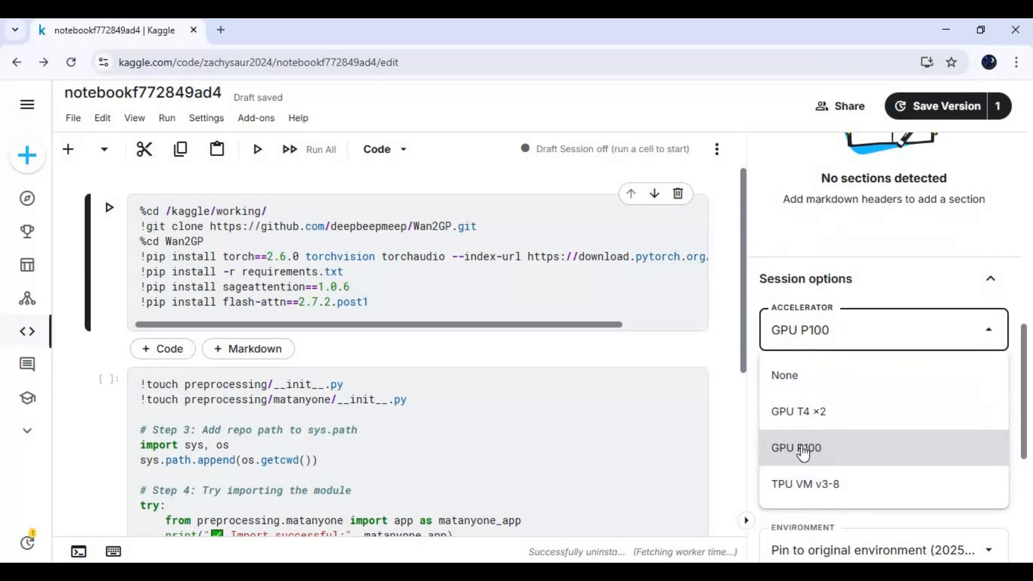
left_click(795, 447)
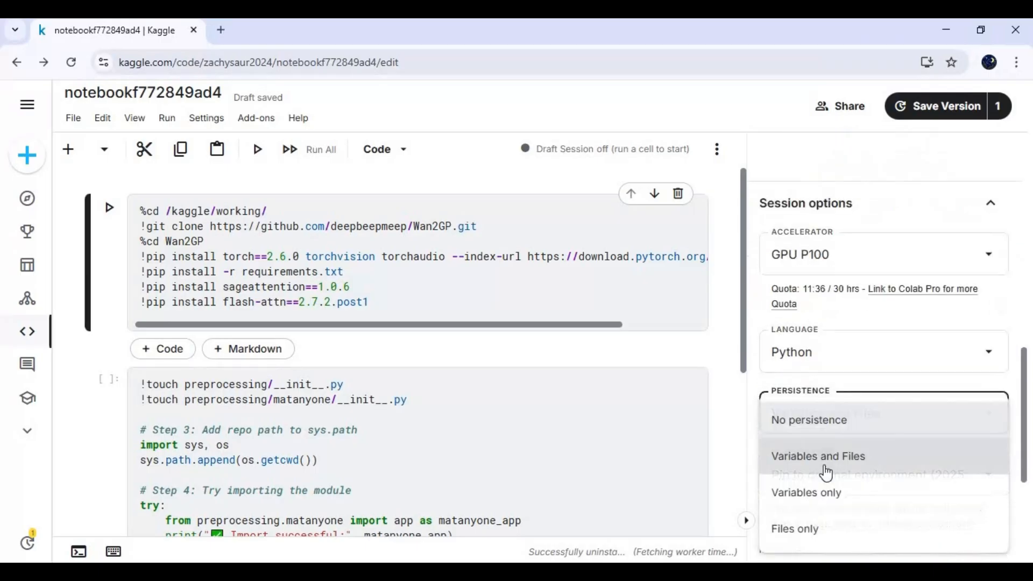
left_click(818, 456)
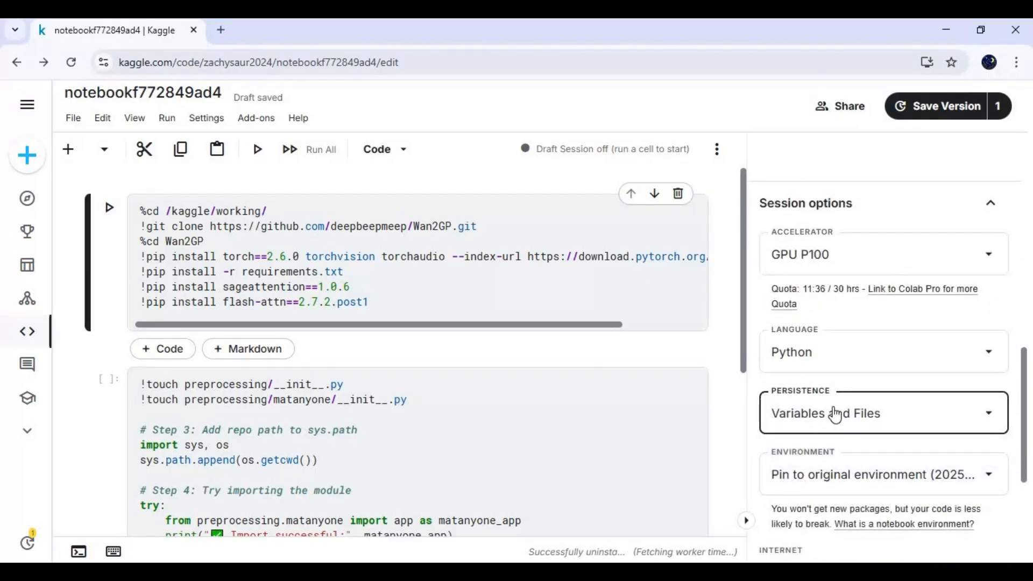
Start the Kaggle notebook session from the session actions menu
scroll("down", 3)
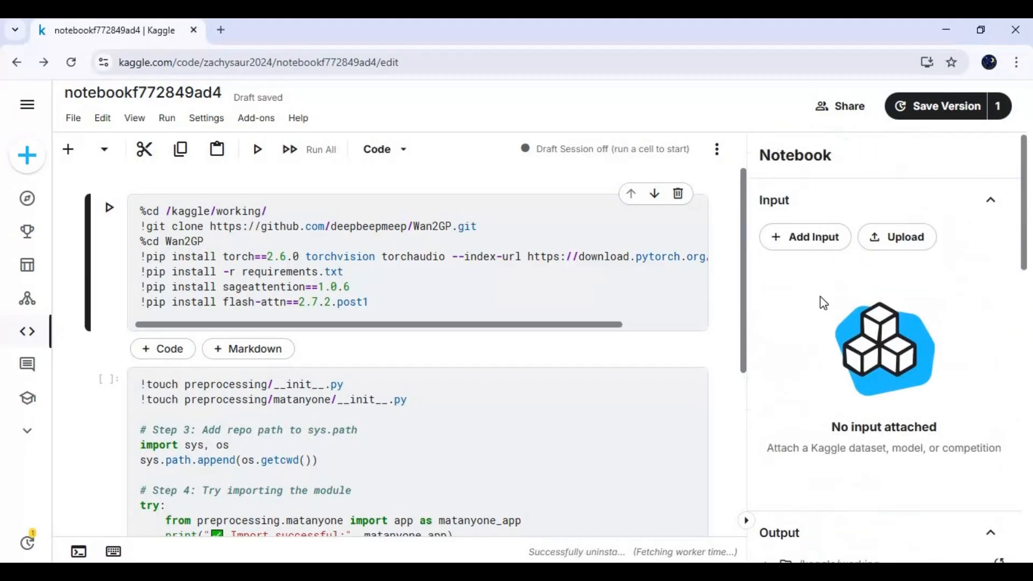
left_click(715, 149)
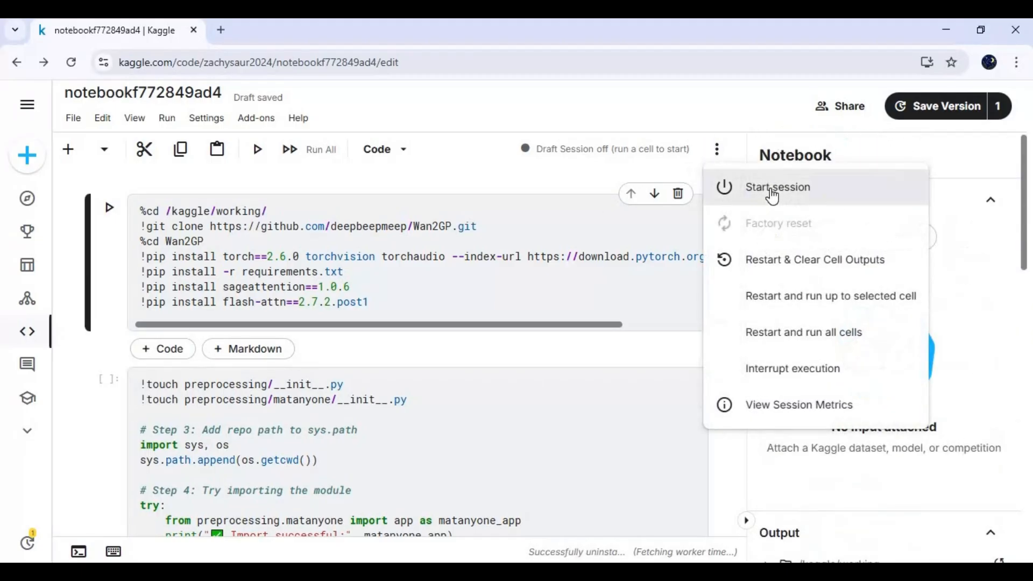
left_click(777, 187)
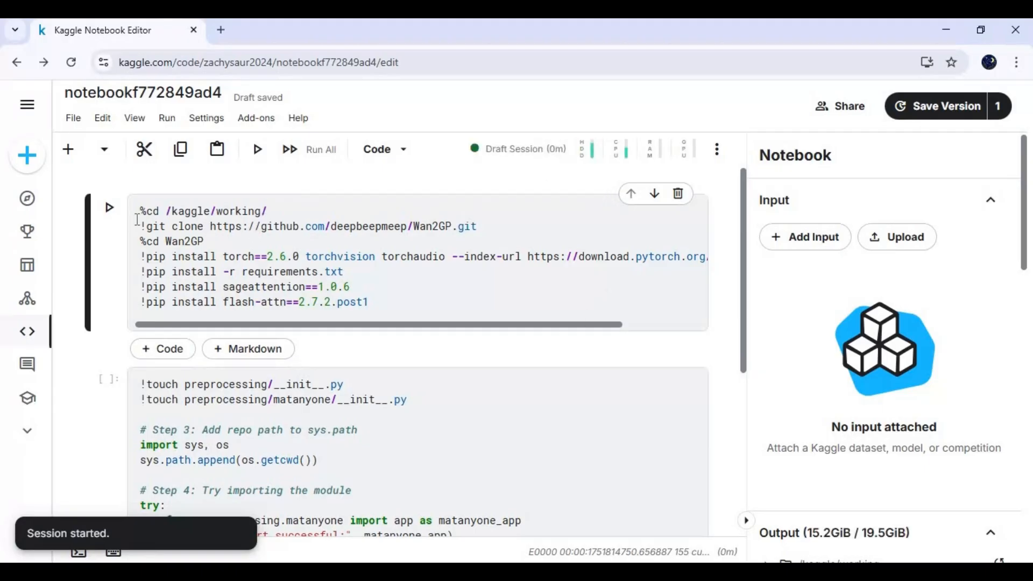
Run the Wan2GP clone-and-install cell and scroll through its output
left_click(256, 149)
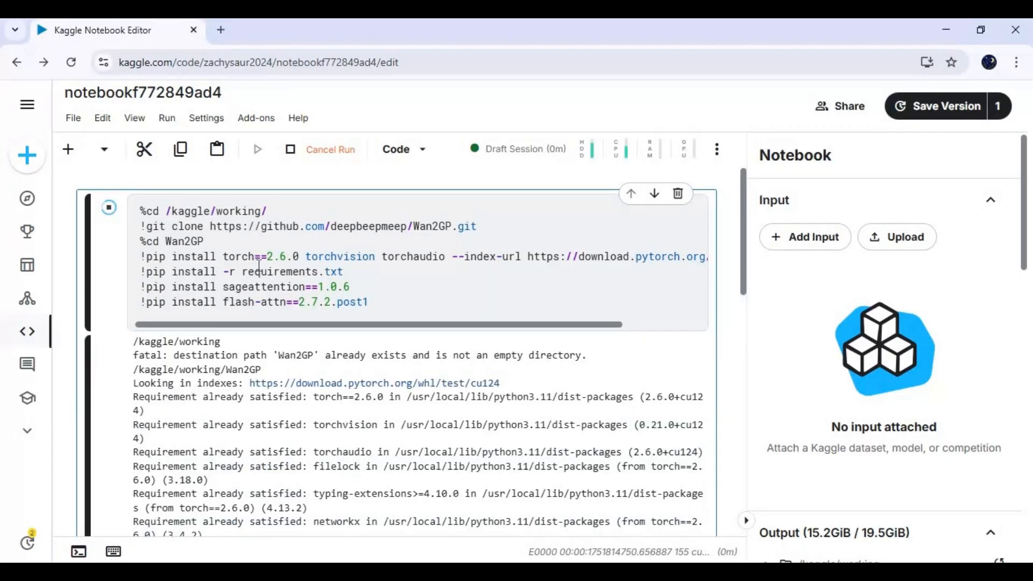
scroll("down", 3)
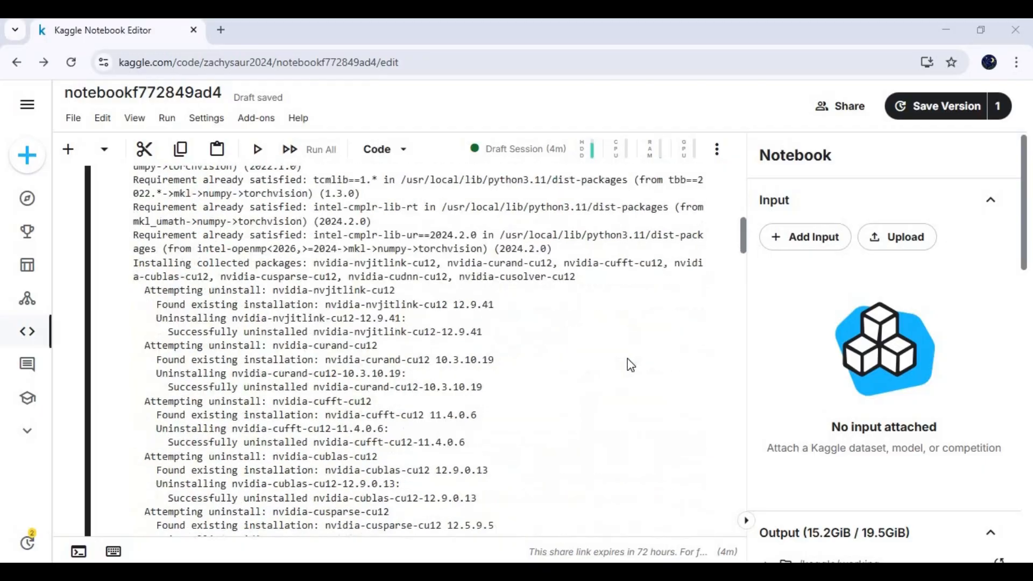
scroll("down", 3)
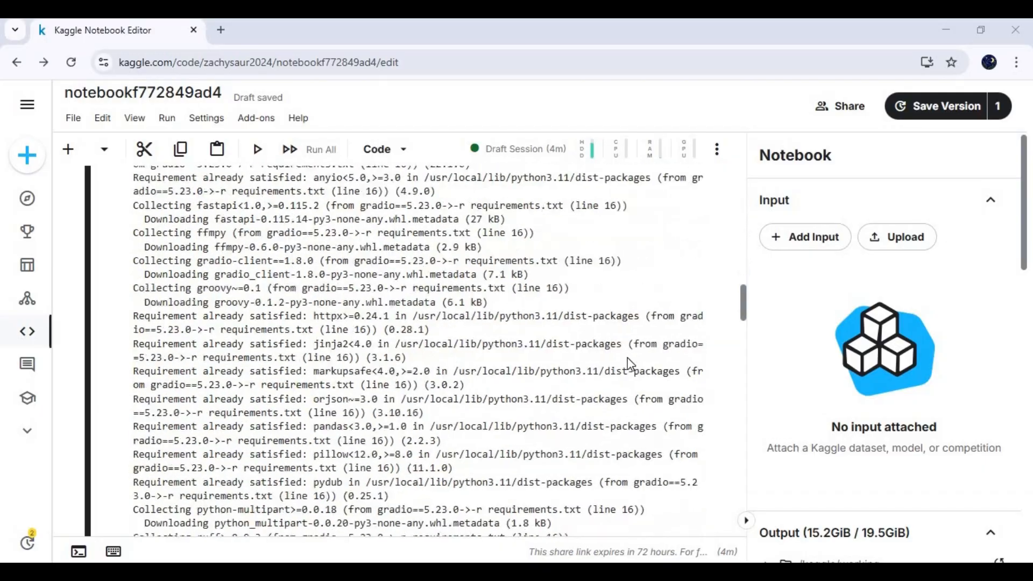
scroll("down", 3)
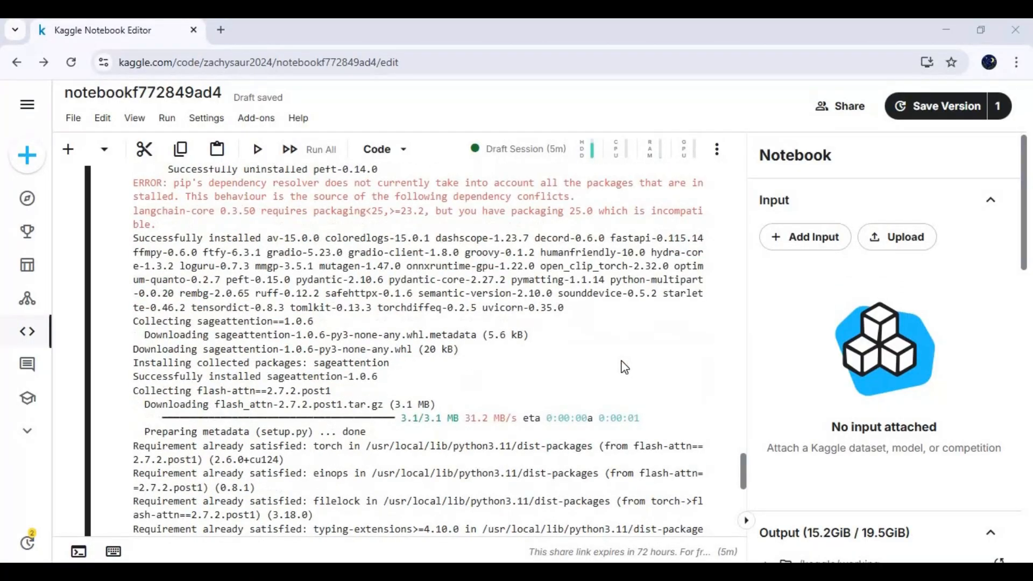
scroll("down", 3)
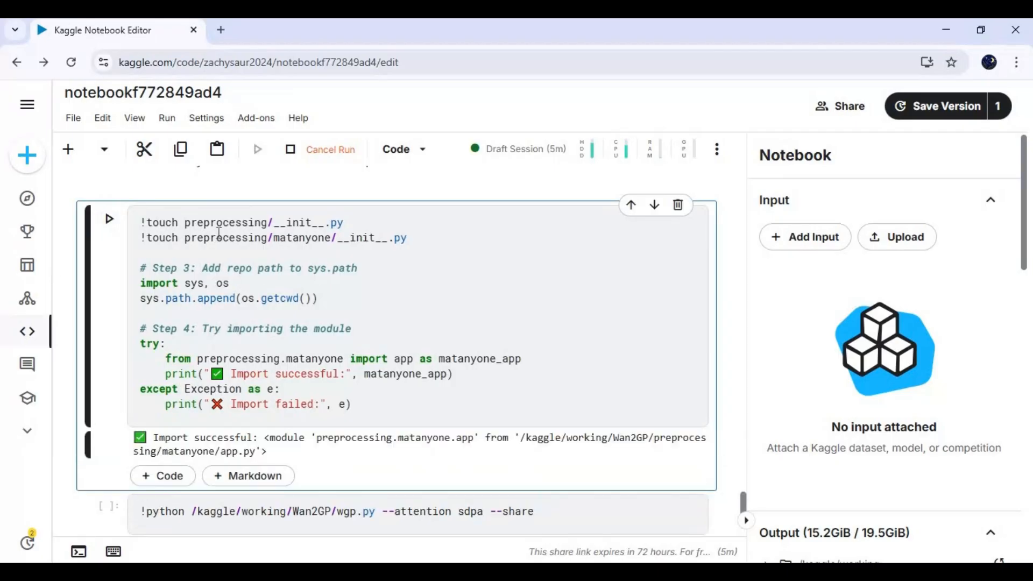
Run the second cell to confirm the matanyone import succeeds
left_click(108, 219)
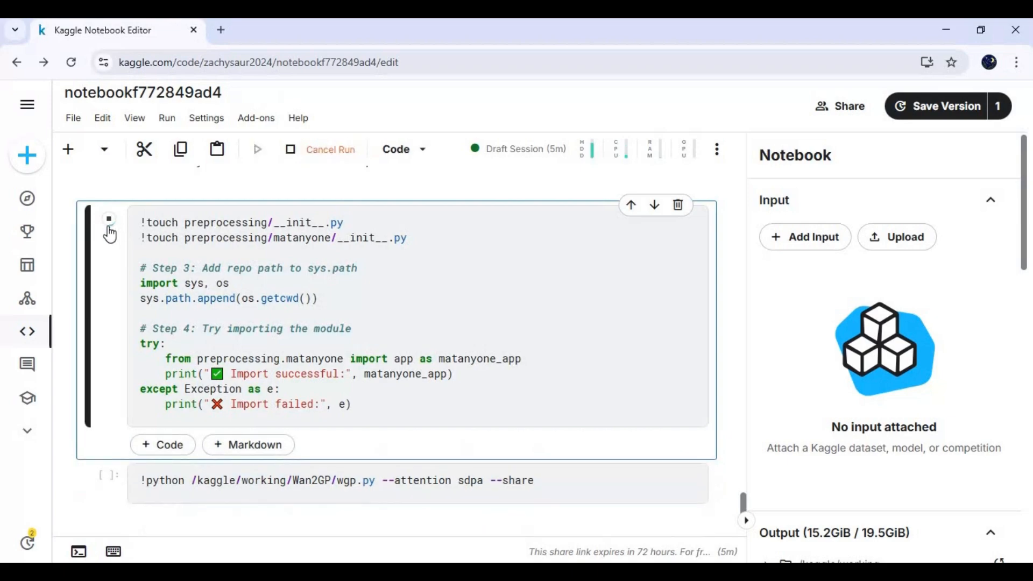
left_click(256, 149)
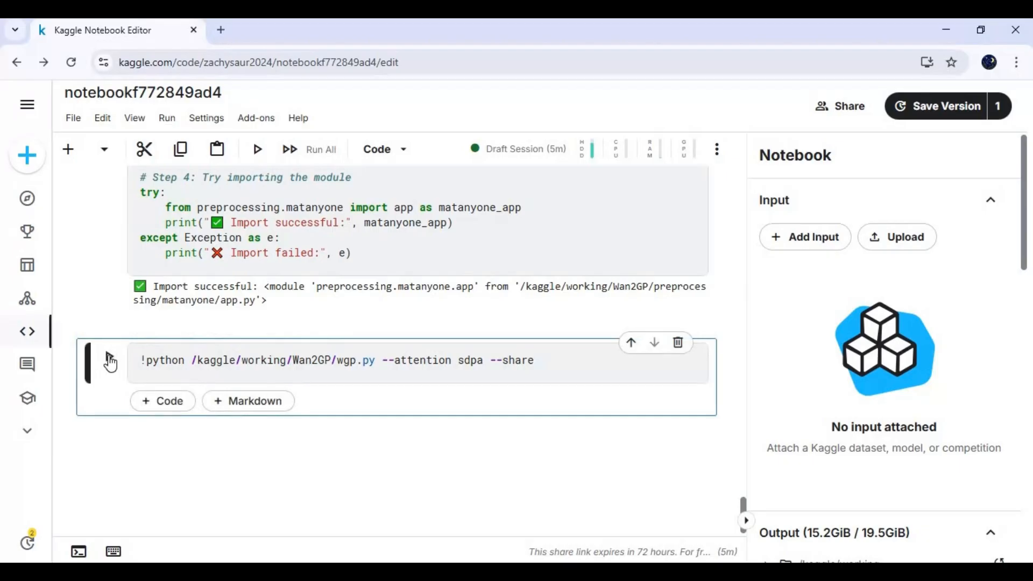
Launch WanGP with sharing and open its gradio.live public URL
left_click(109, 355)
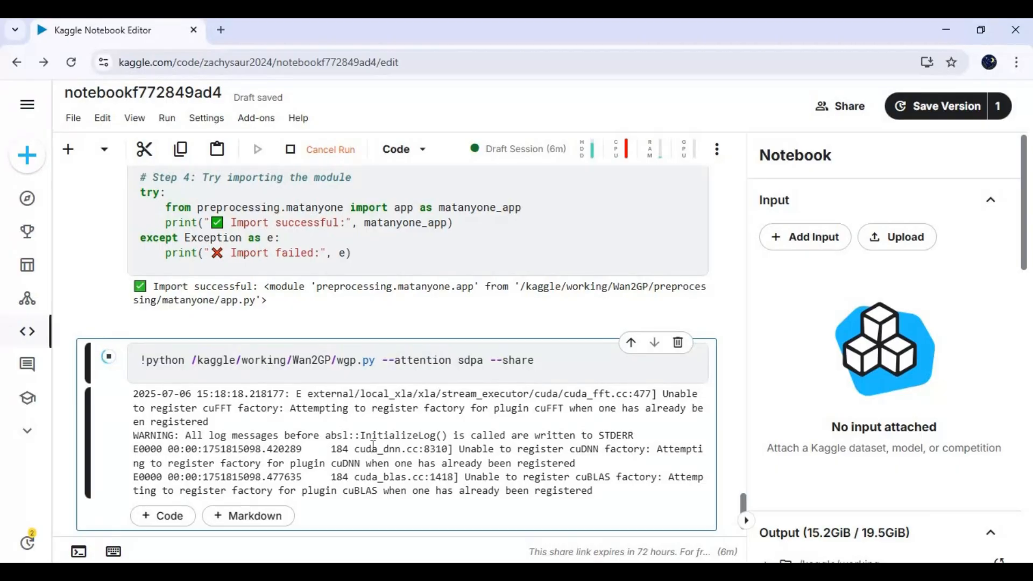
scroll("down", 3)
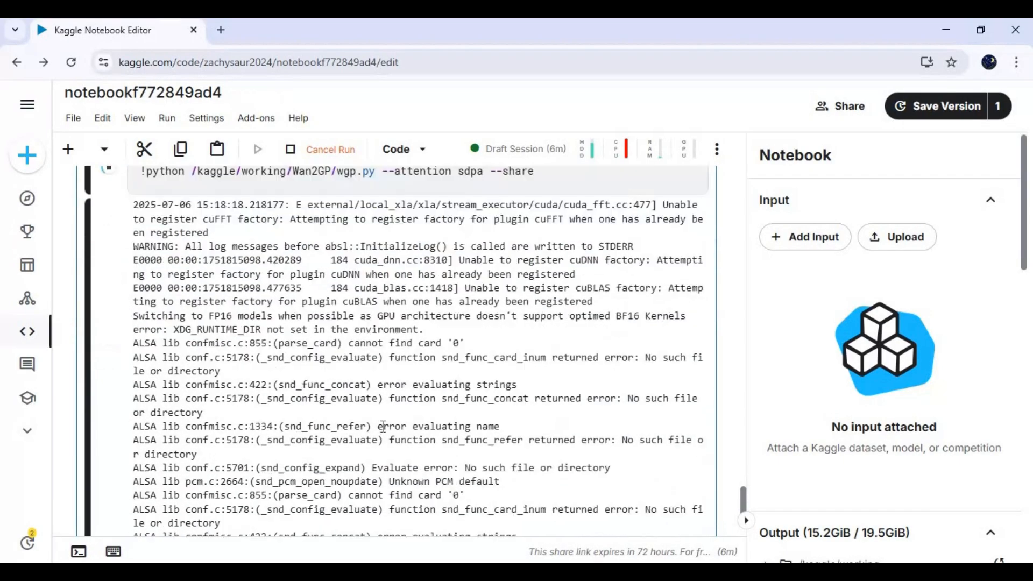
scroll("down", 3)
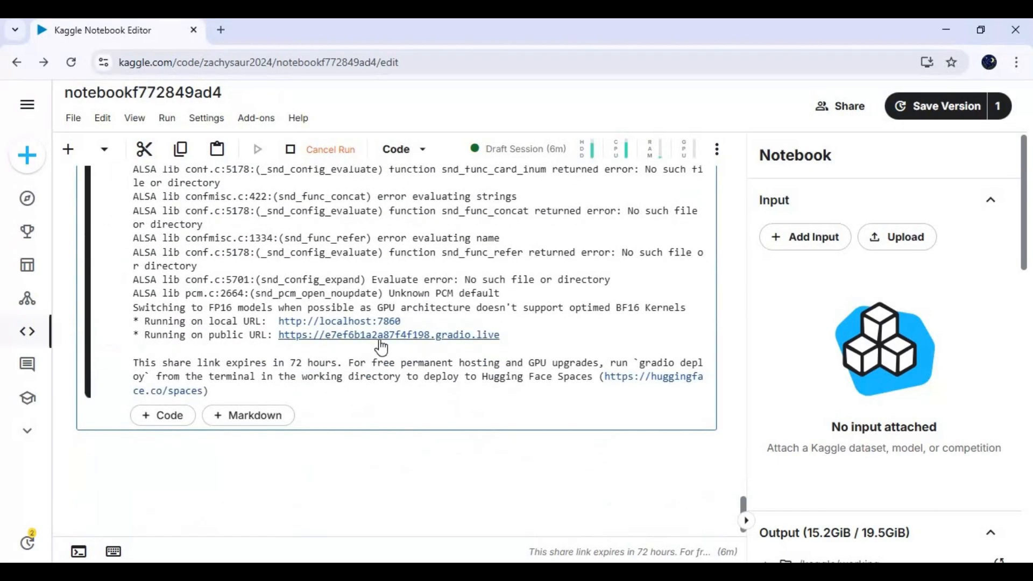
left_click(388, 335)
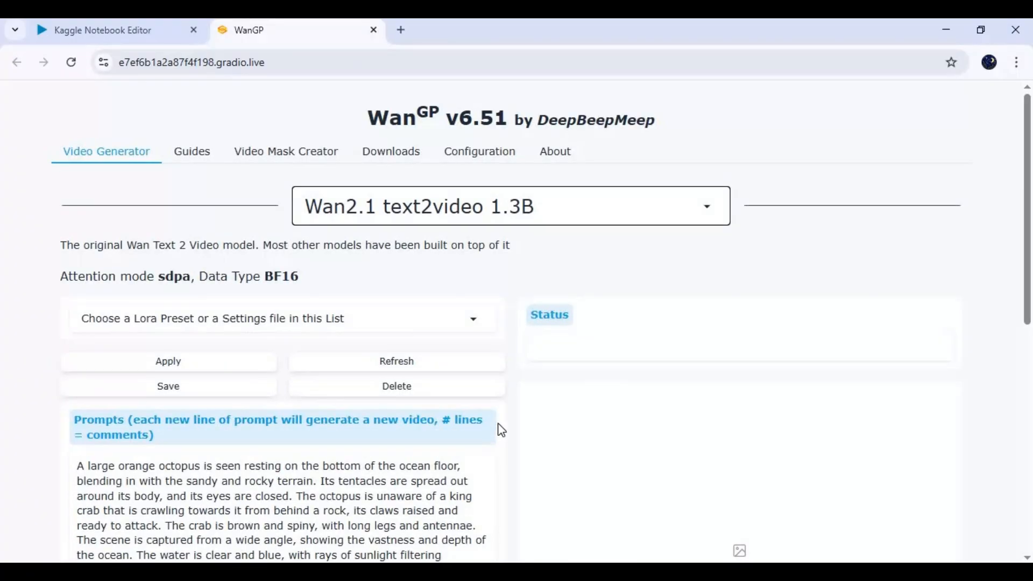
mouse_move(517, 308)
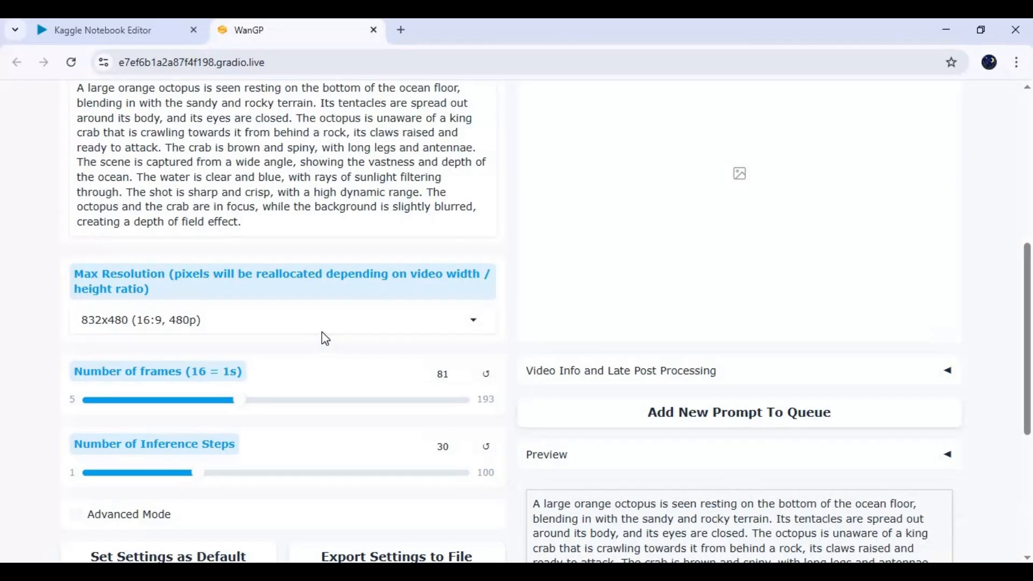
Set Max Resolution to portrait 480x832 (9:16, 480p) and scroll to further settings
left_click(282, 319)
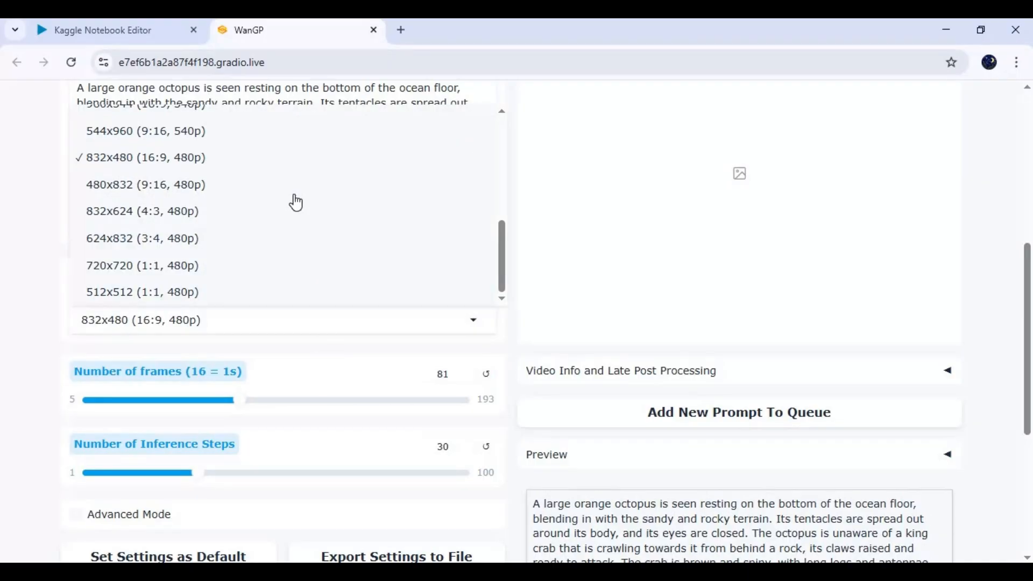
mouse_move(188, 135)
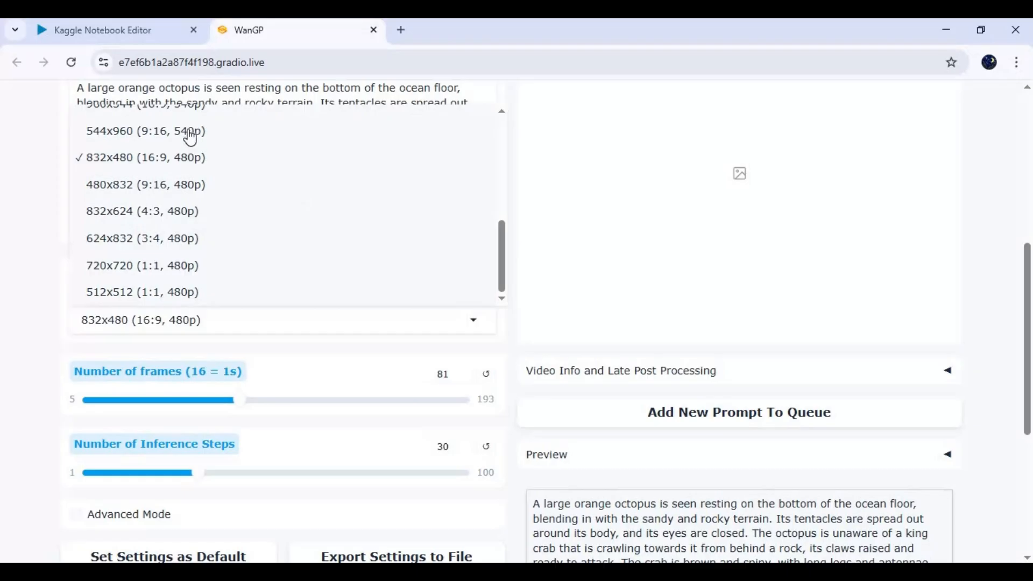
mouse_move(222, 178)
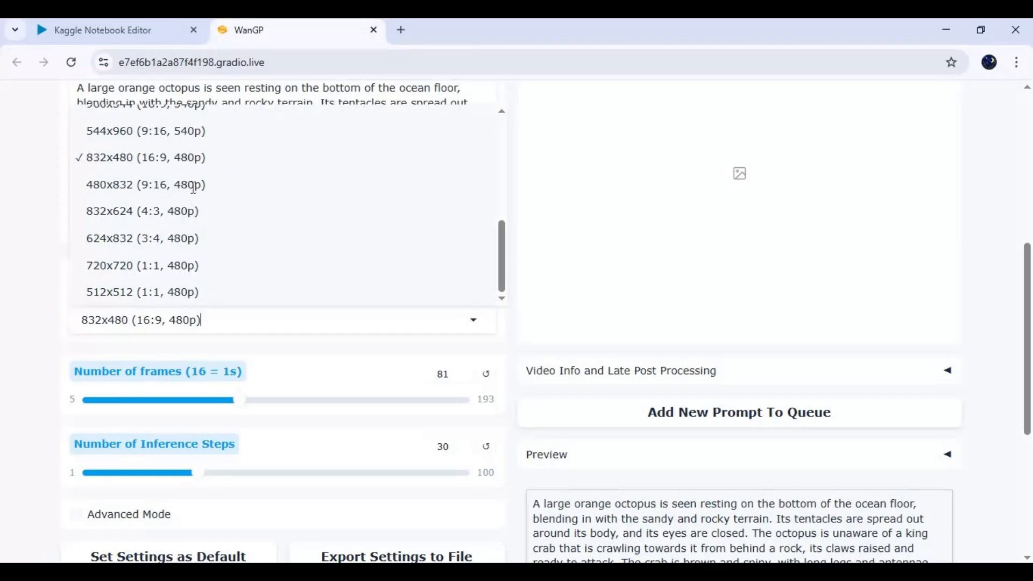
left_click(145, 184)
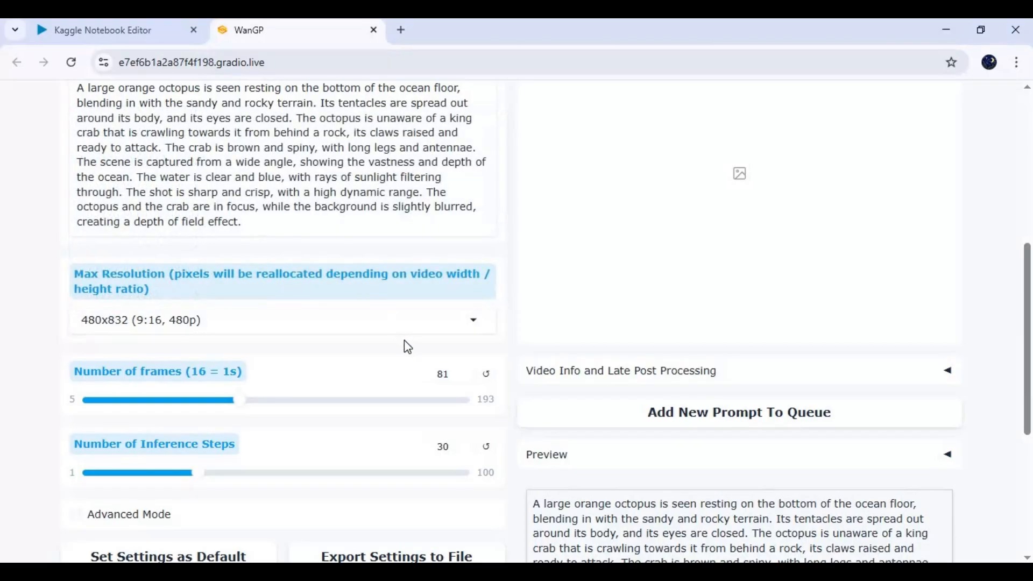
scroll("down", 3)
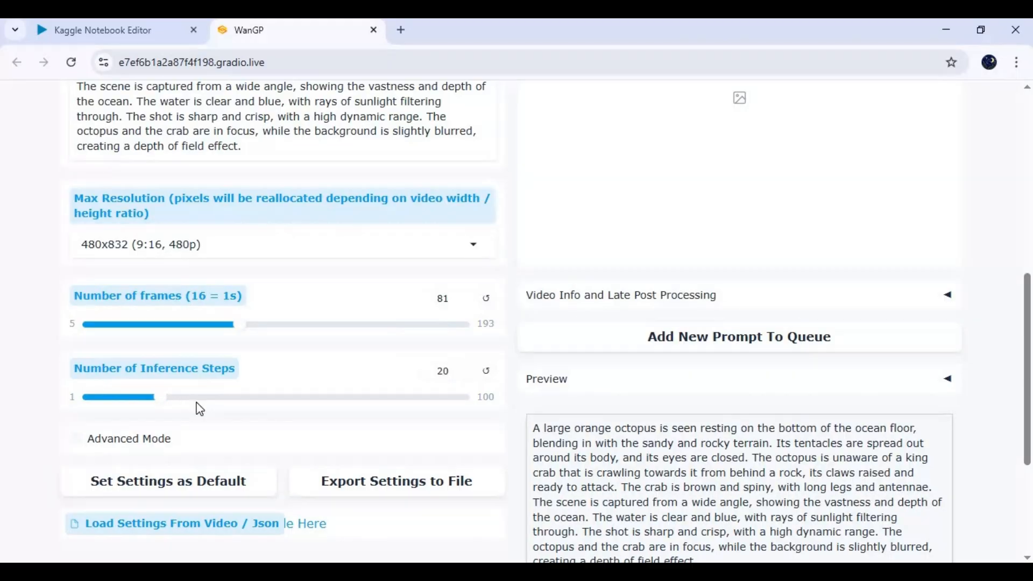
scroll("down", 3)
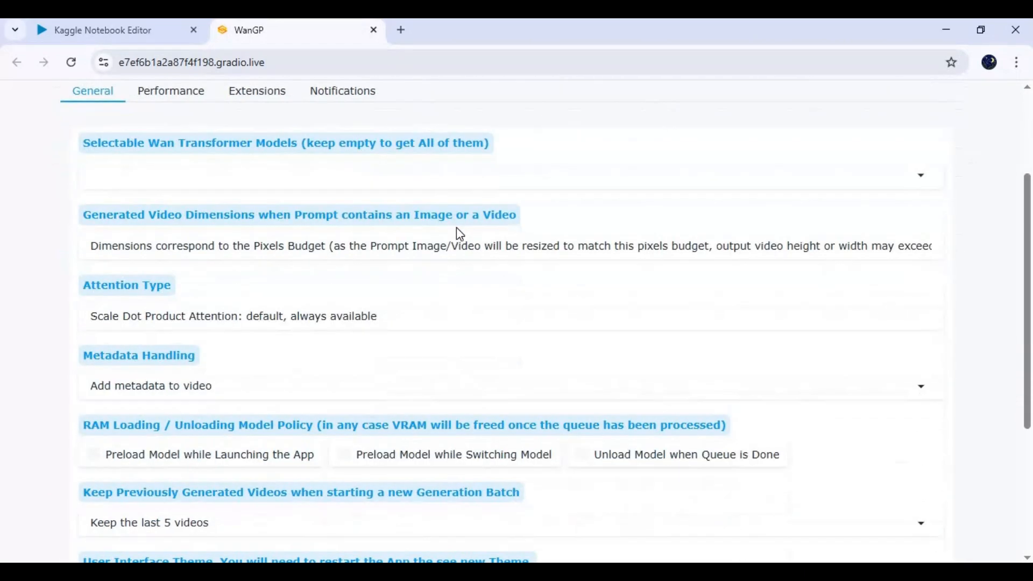
Return to the Video Generator page where the octopus-and-crab prompt is encoding
scroll("down", 3)
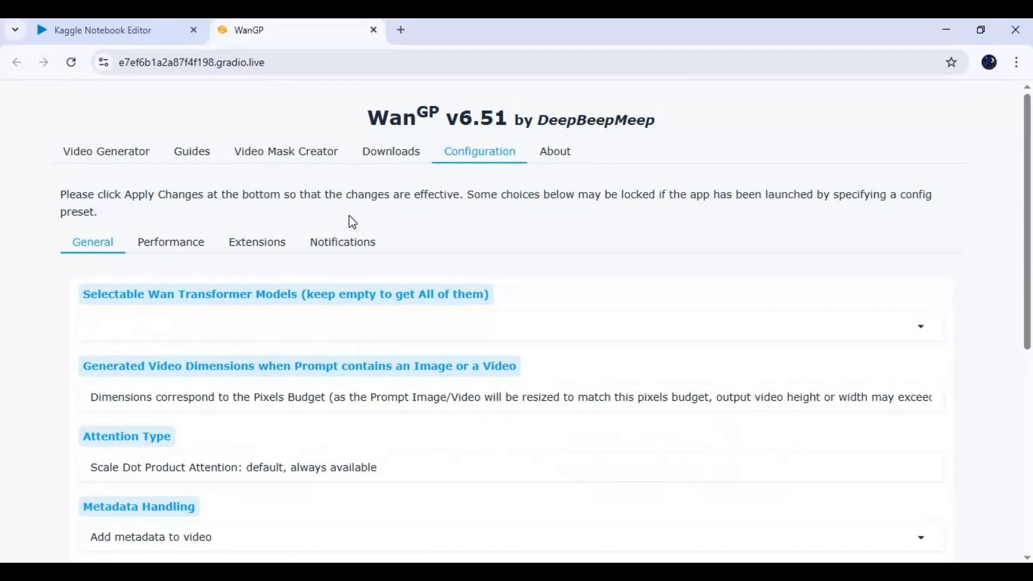
left_click(106, 151)
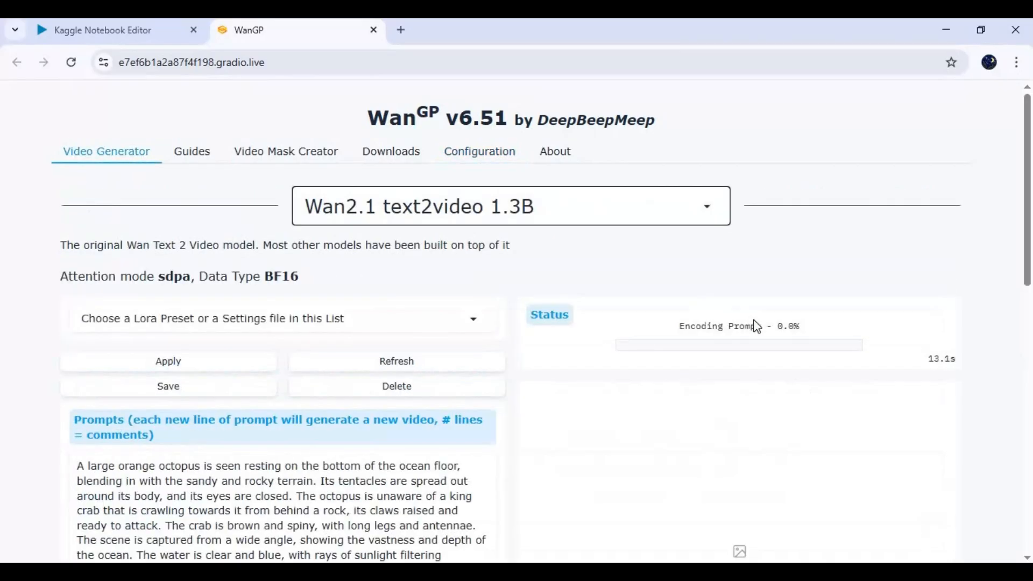
scroll("down", 3)
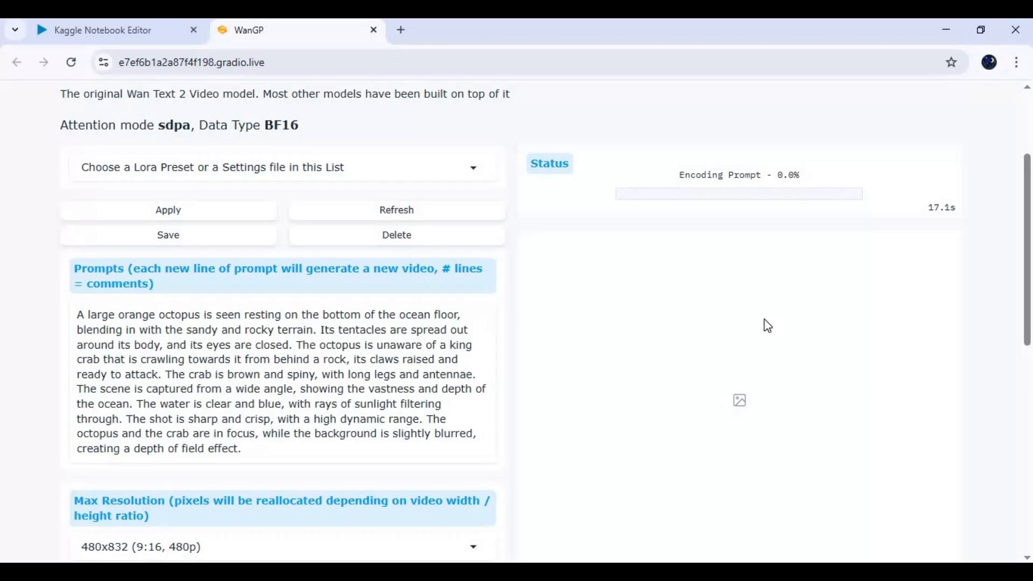
mouse_move(100, 55)
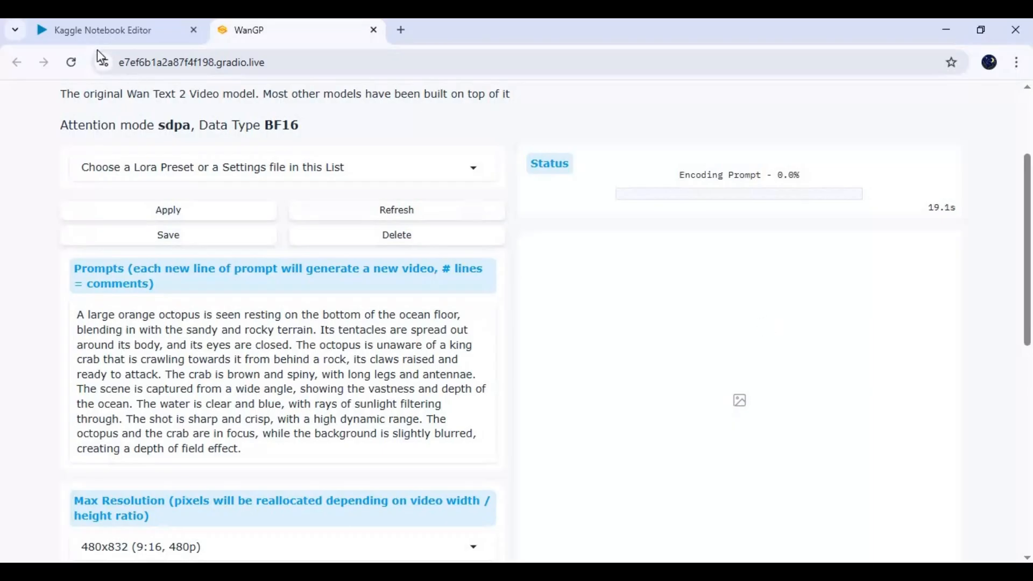
Switch to the Kaggle notebook and scroll to the load_queue_action log lines
left_click(102, 29)
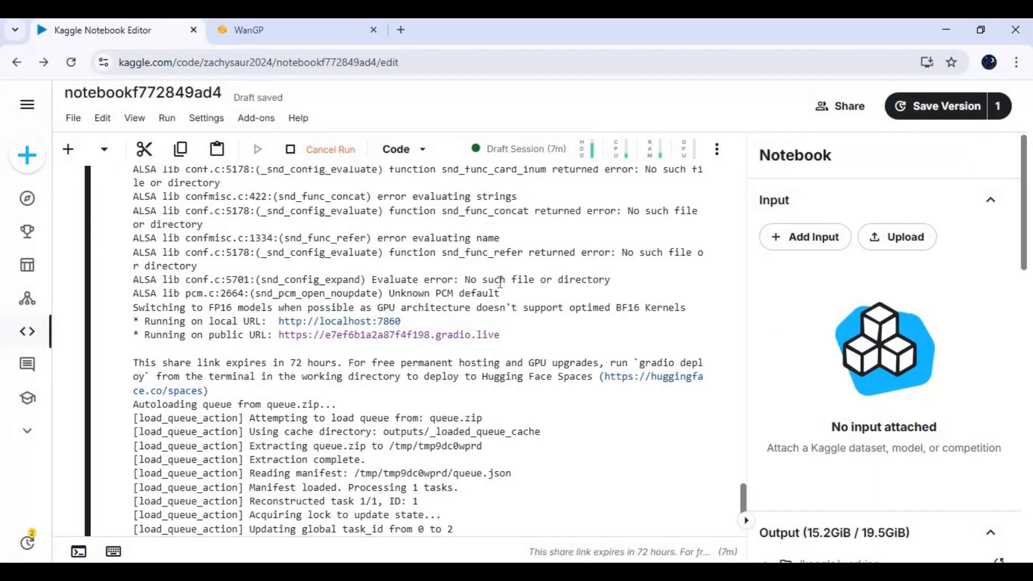
scroll("down", 3)
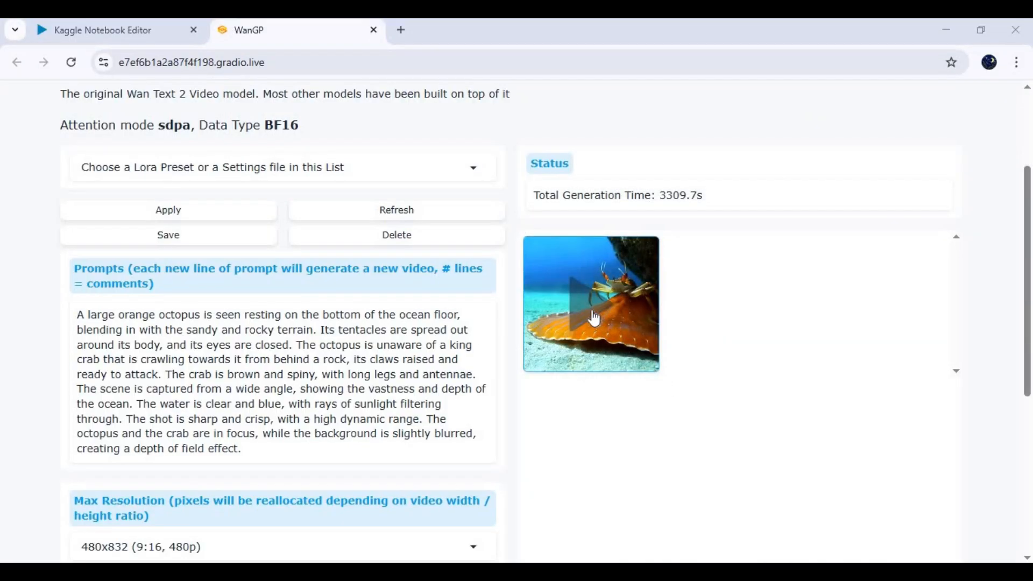
Play the generated five-second octopus-and-crab clip full screen, then exit full screen
left_click(590, 303)
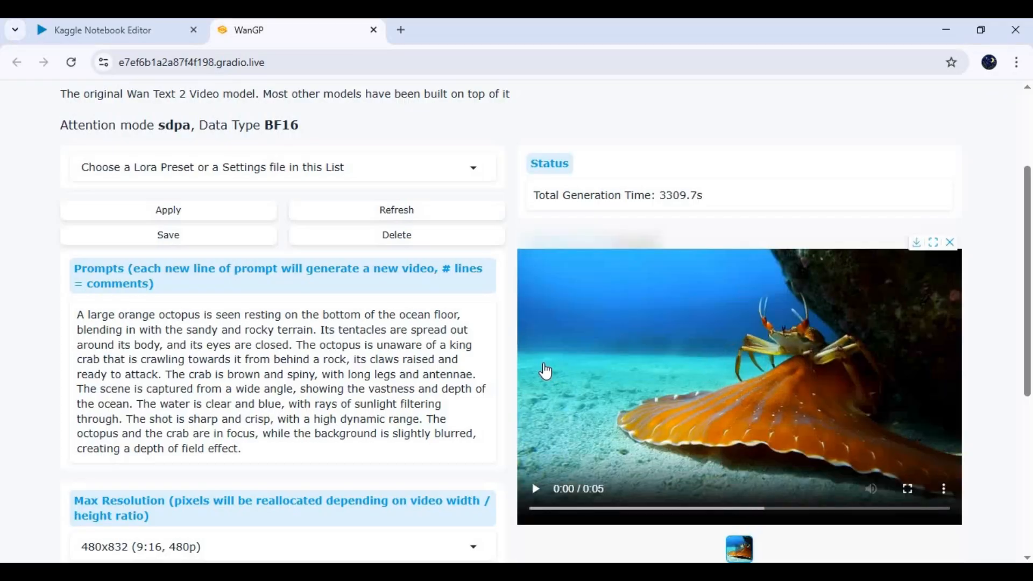
left_click(535, 488)
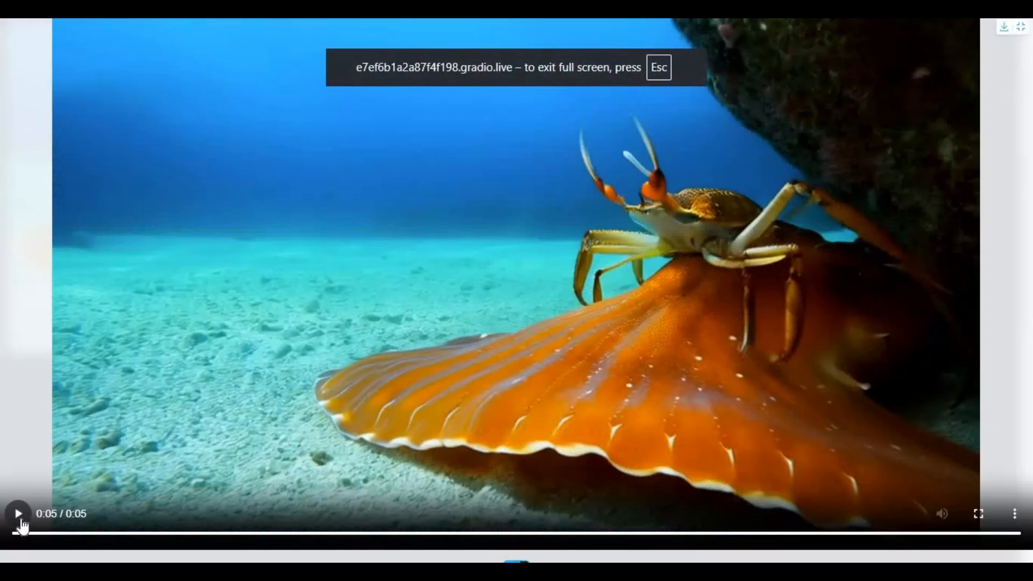
left_click(18, 513)
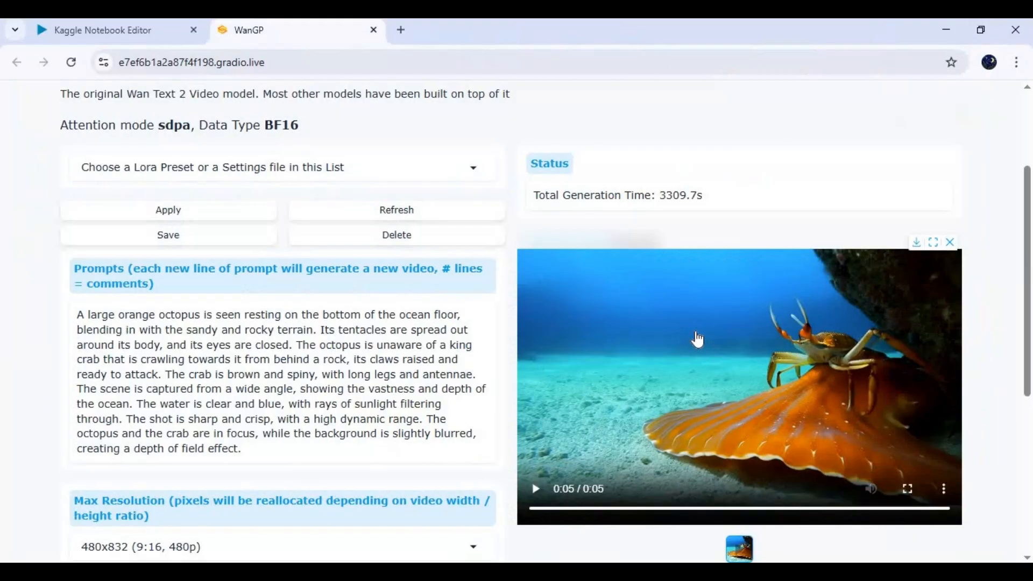
scroll("down", 3)
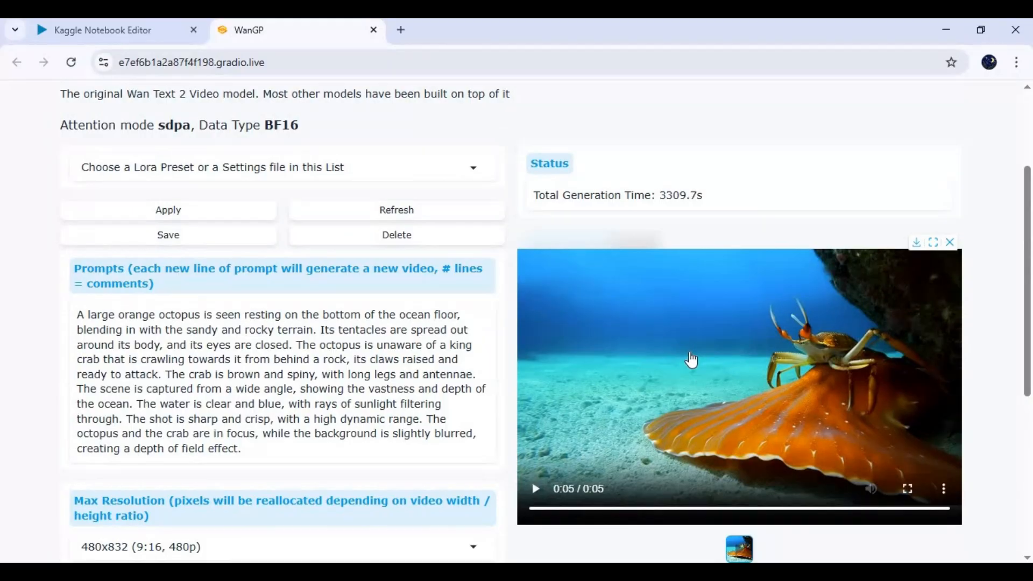
mouse_move(684, 351)
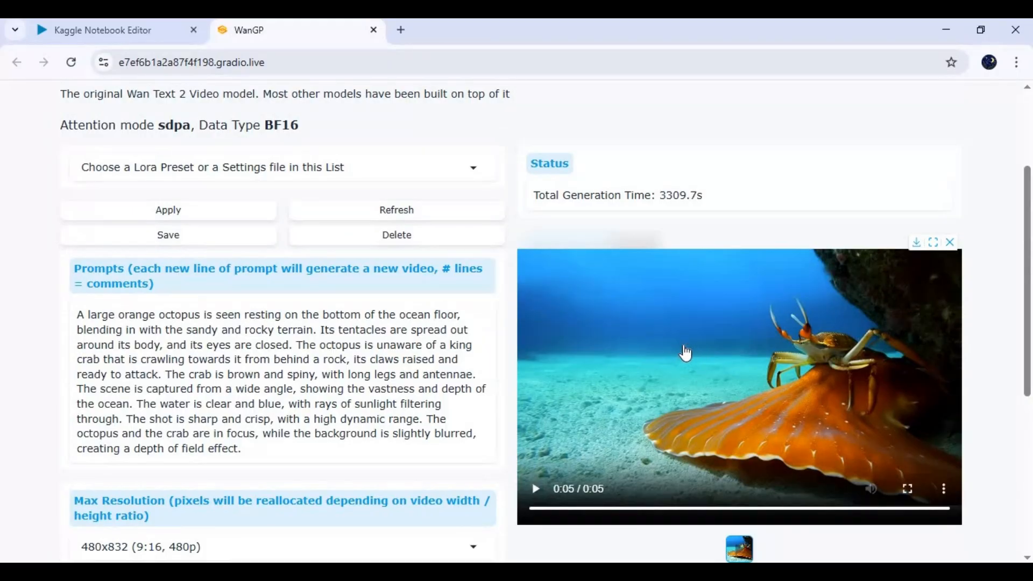
mouse_move(687, 348)
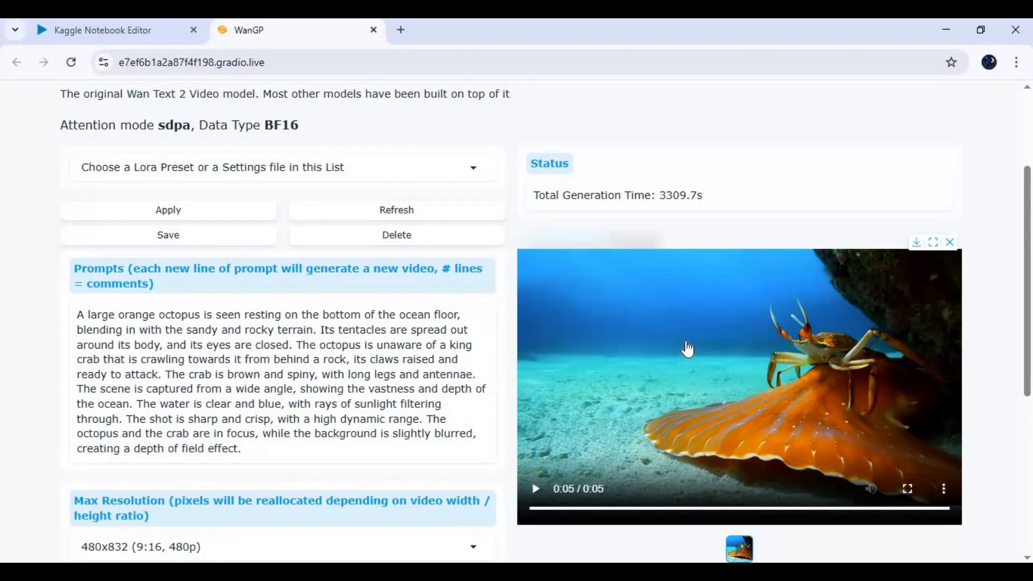